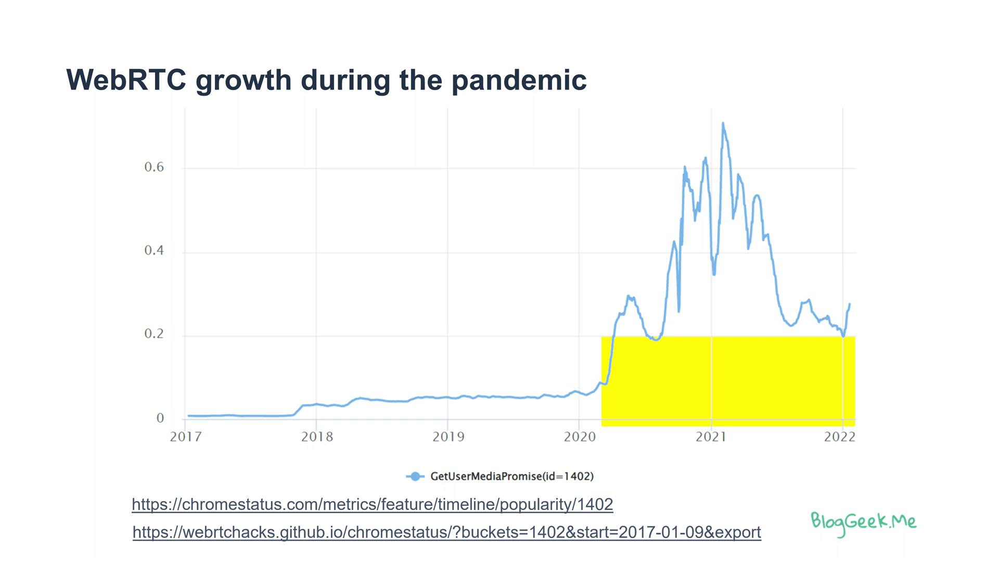
{"action": "key", "text": "Right"}
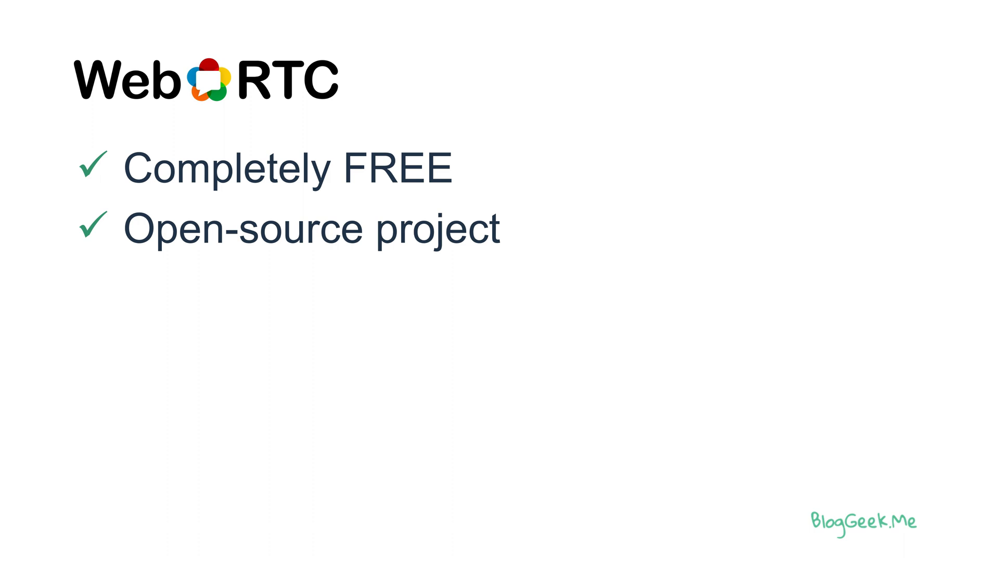
{"action": "key", "text": "Right"}
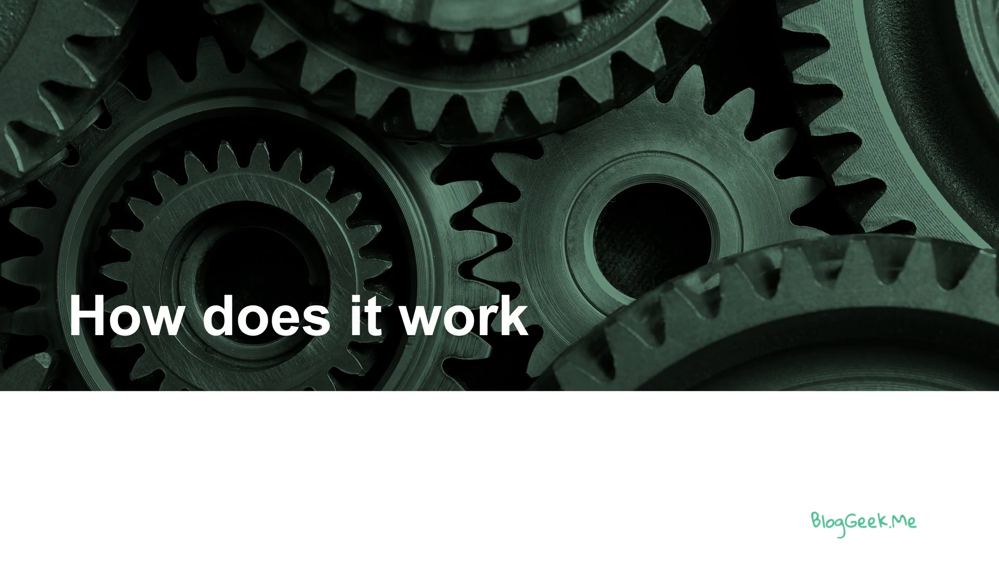
{"action": "type", "text": "?"}
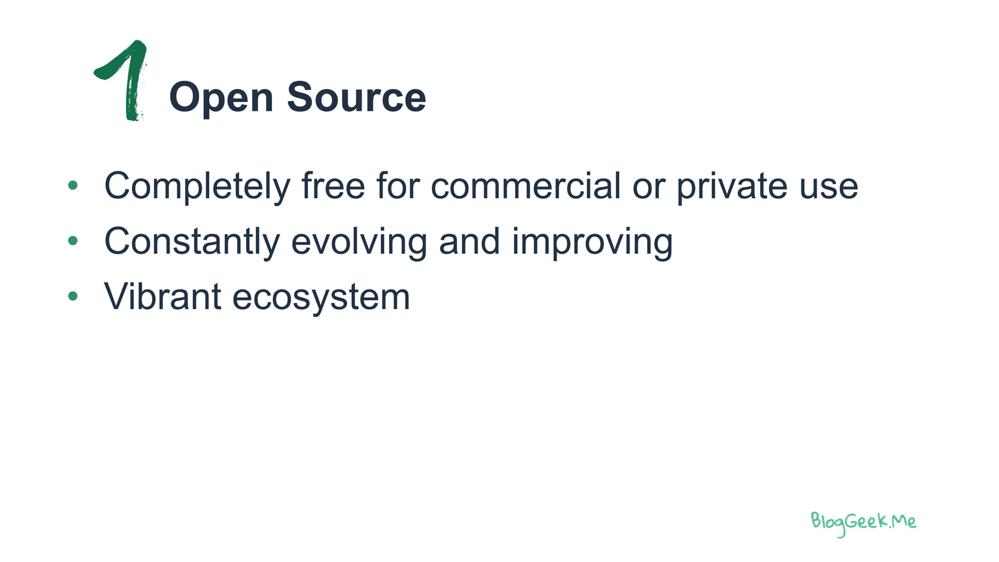
{"action": "key", "text": "Right"}
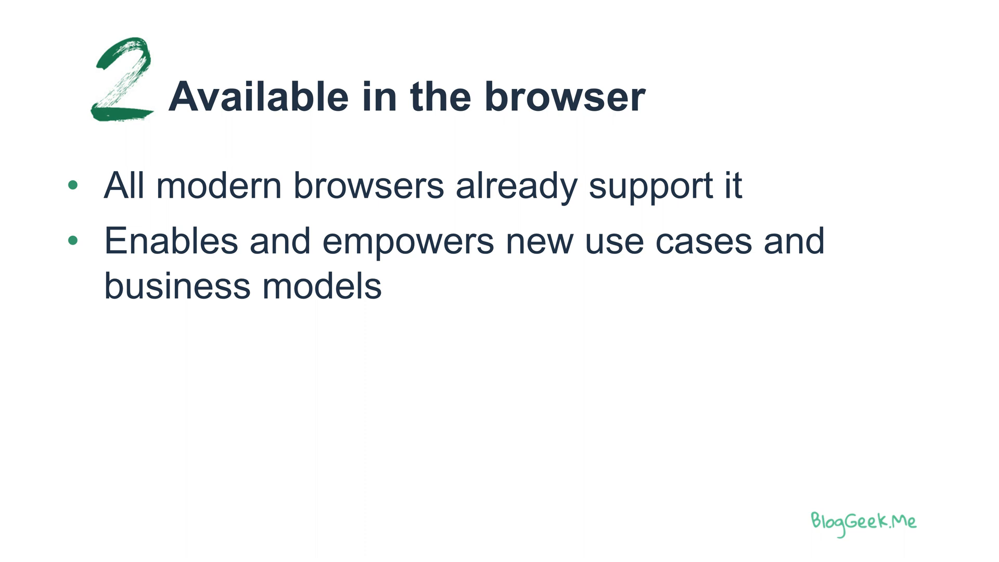
{"action": "key", "text": "Right"}
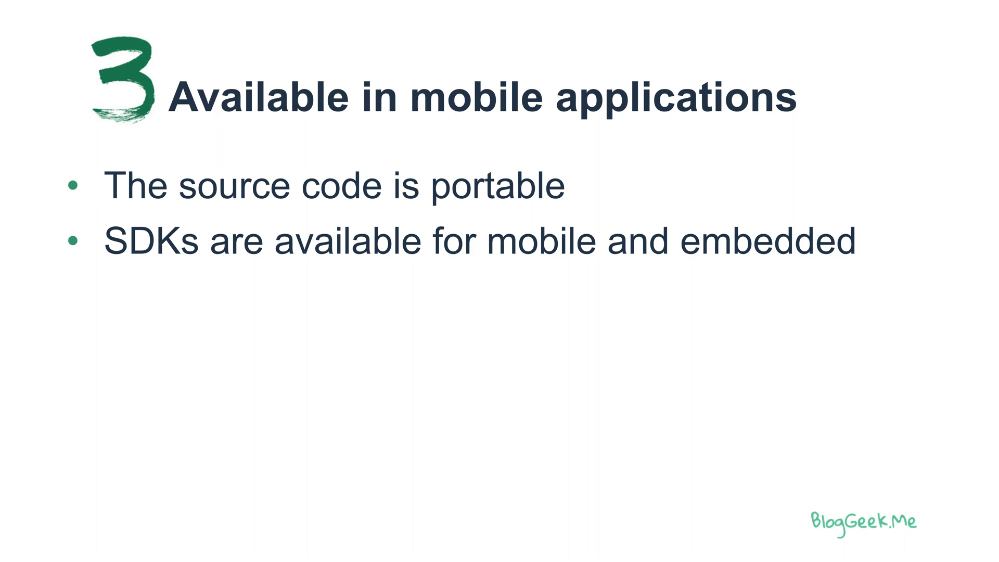
{"action": "key", "text": "Right"}
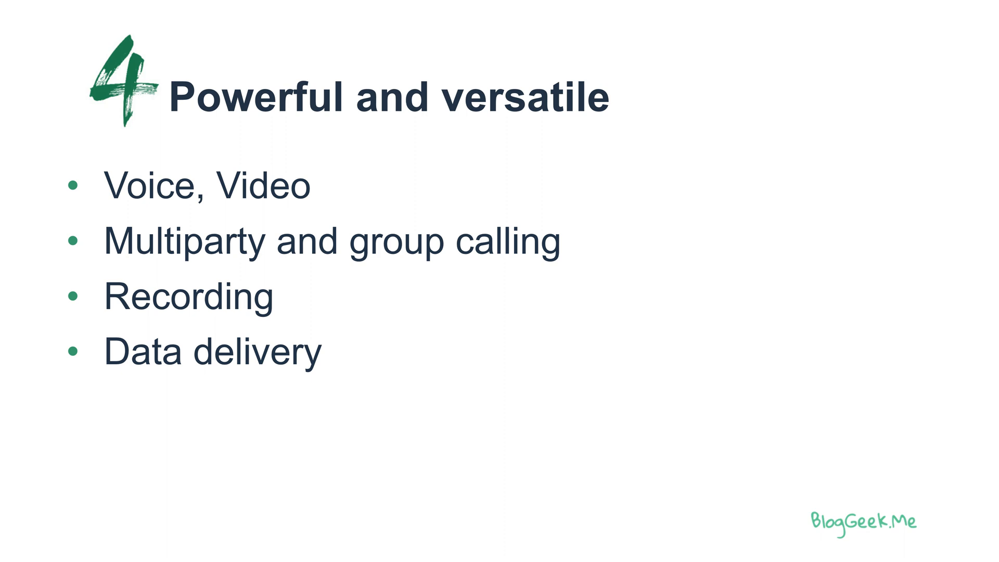
{"action": "key", "text": "Right"}
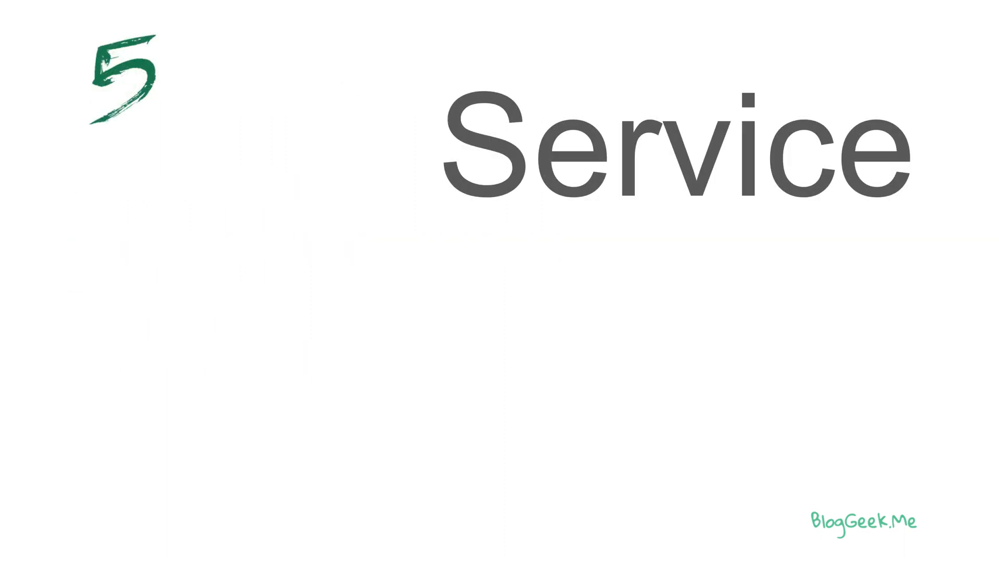